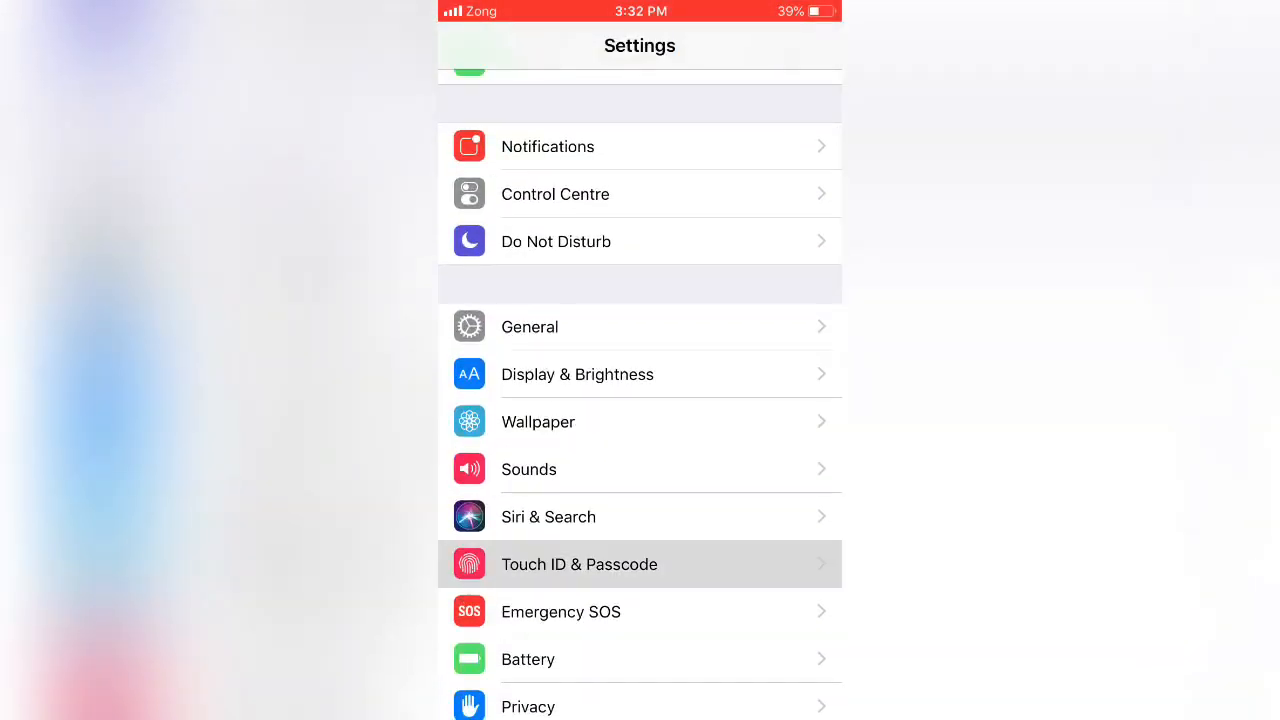
Step: Open Touch ID & Passcode from the main Settings list
click(578, 564)
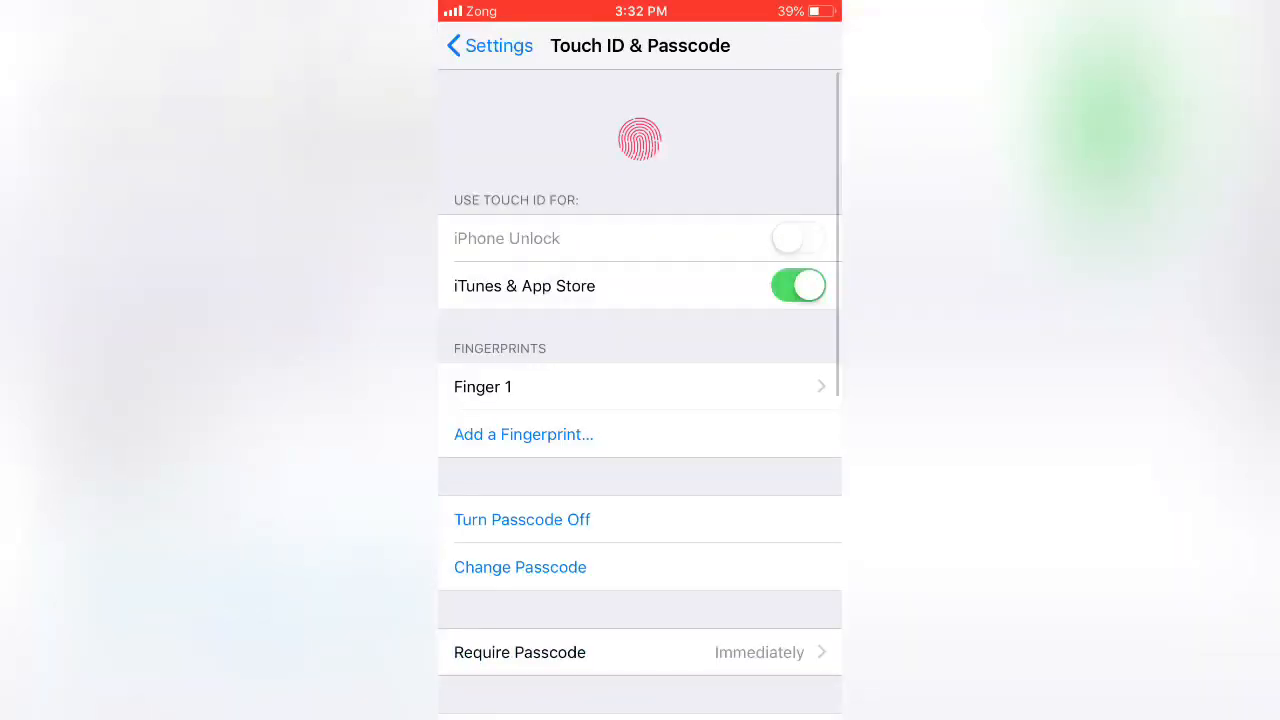
key(home)
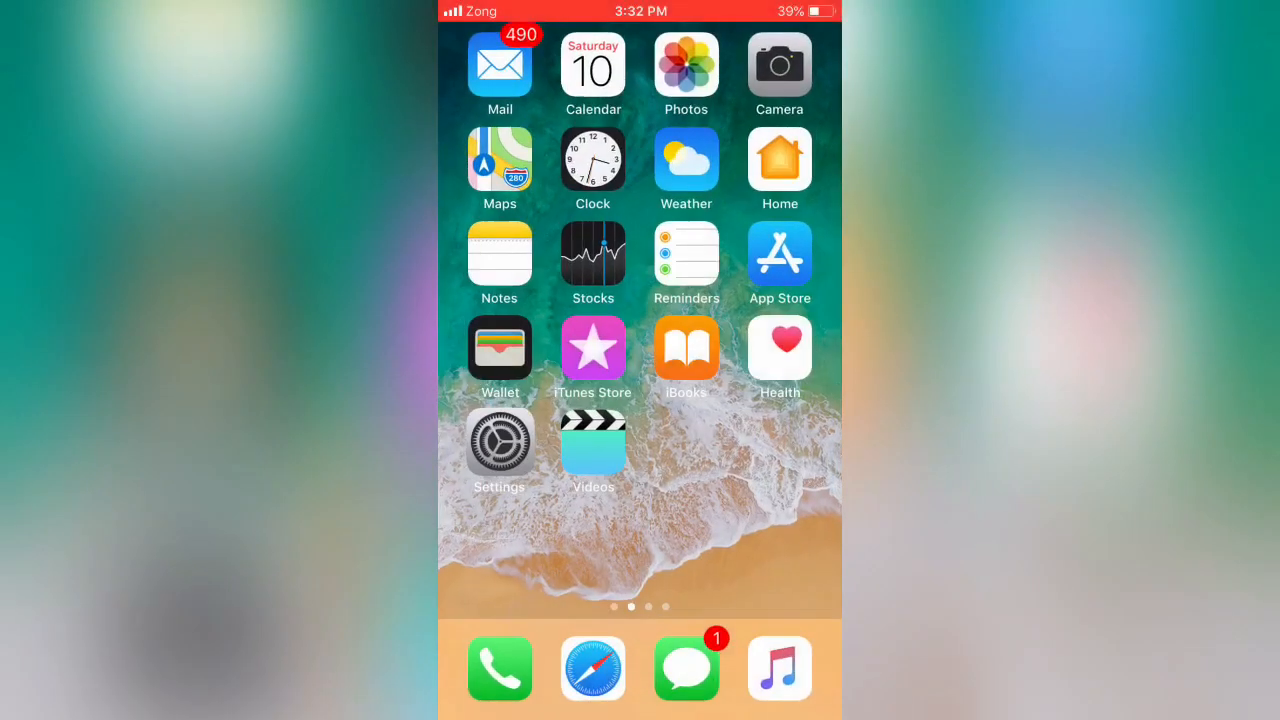
click(499, 445)
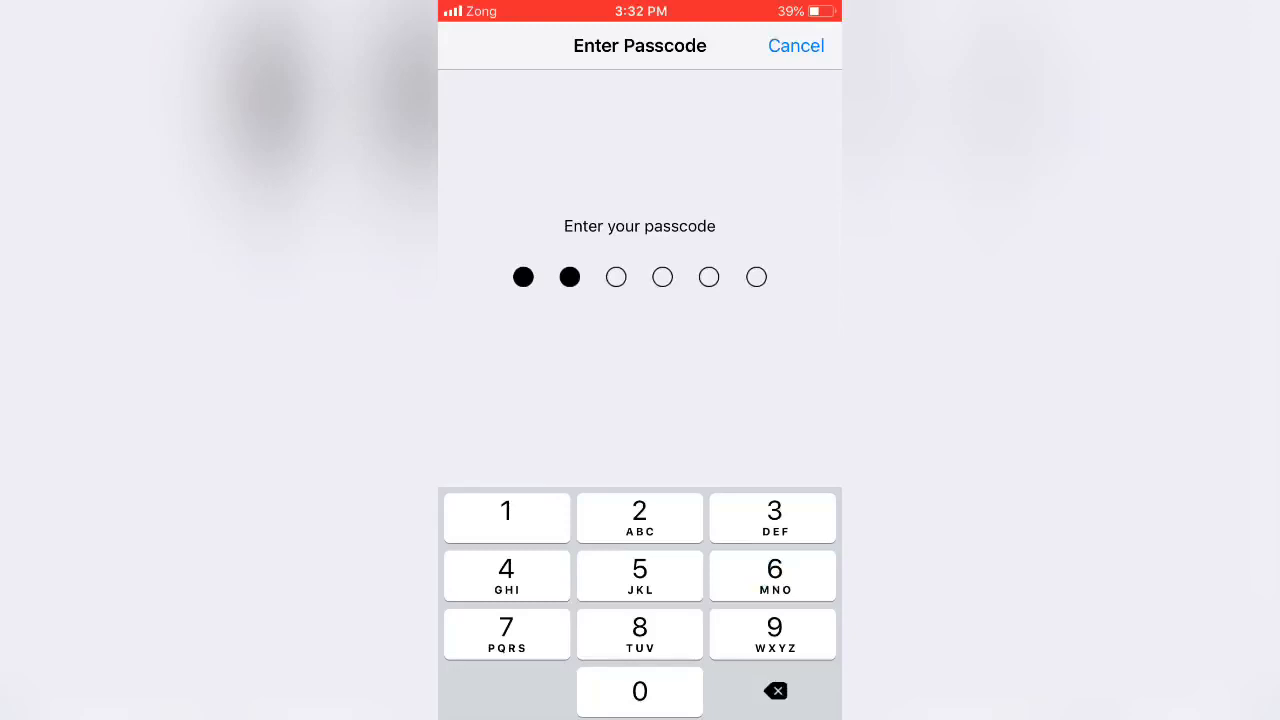
click(506, 575)
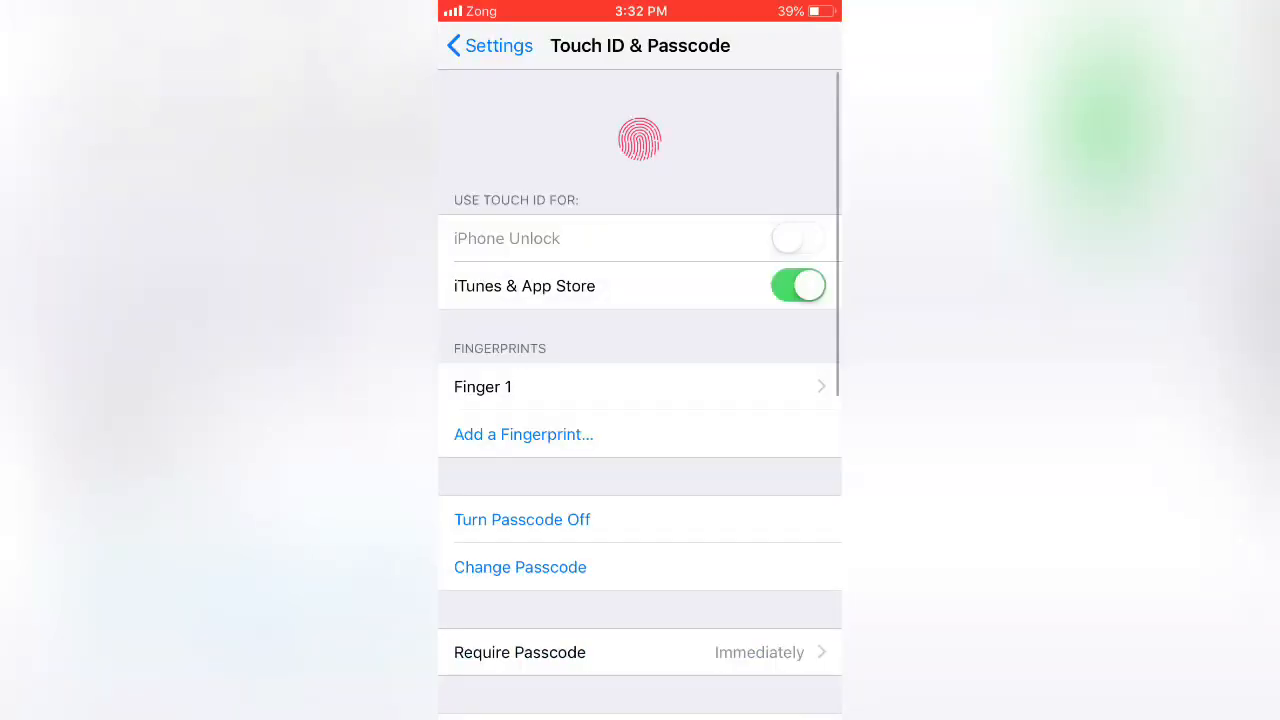
Step: Delete the Loofamai profile under General > Profiles & Device Management, confirming with the passcode
click(489, 46)
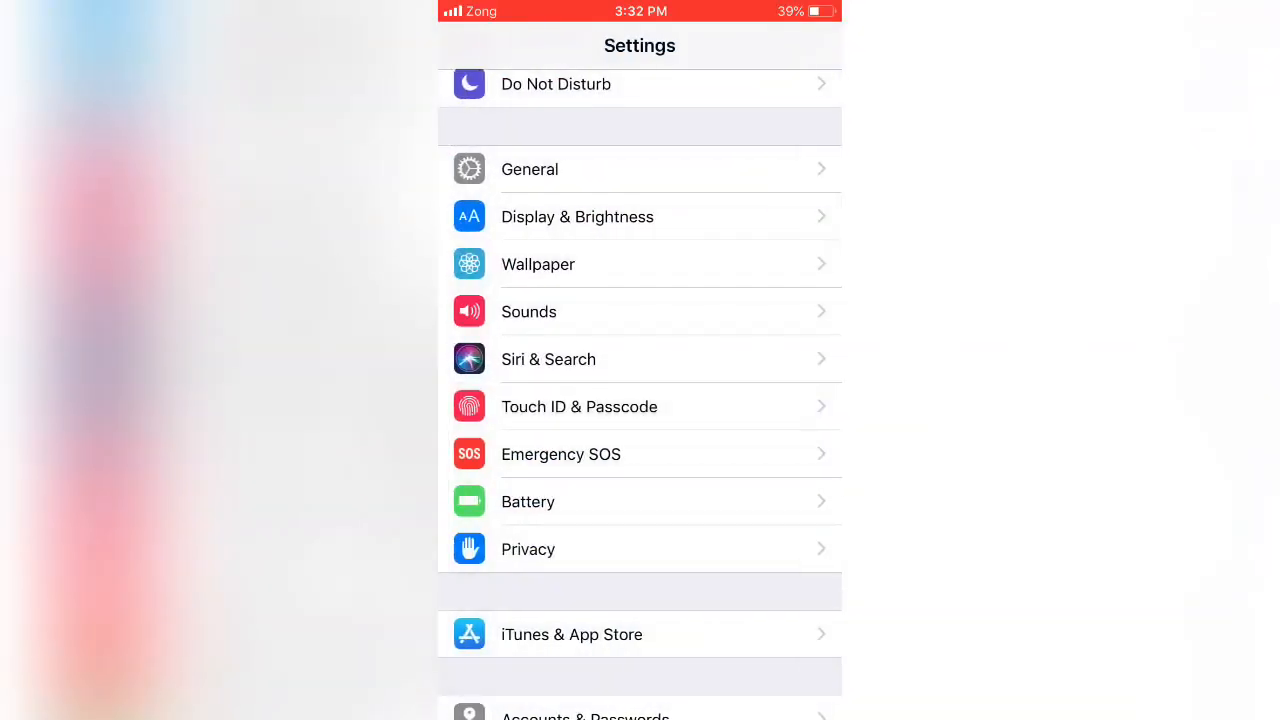
click(530, 169)
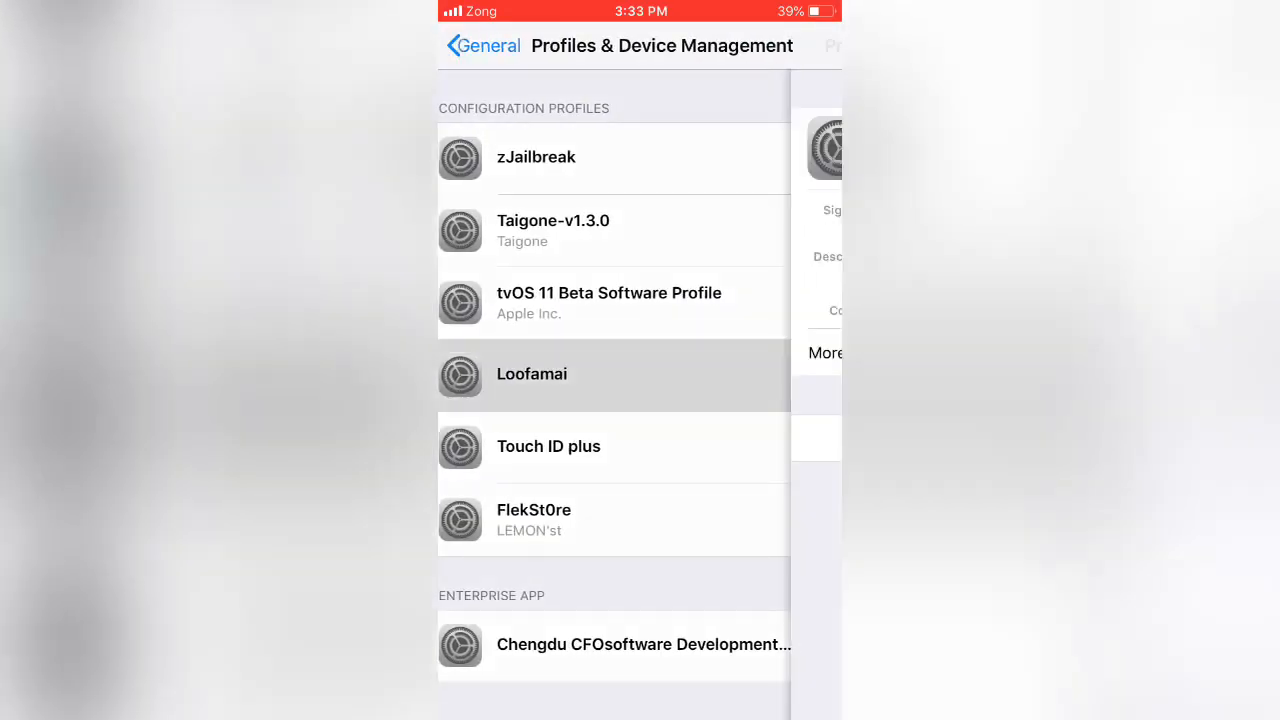
click(531, 373)
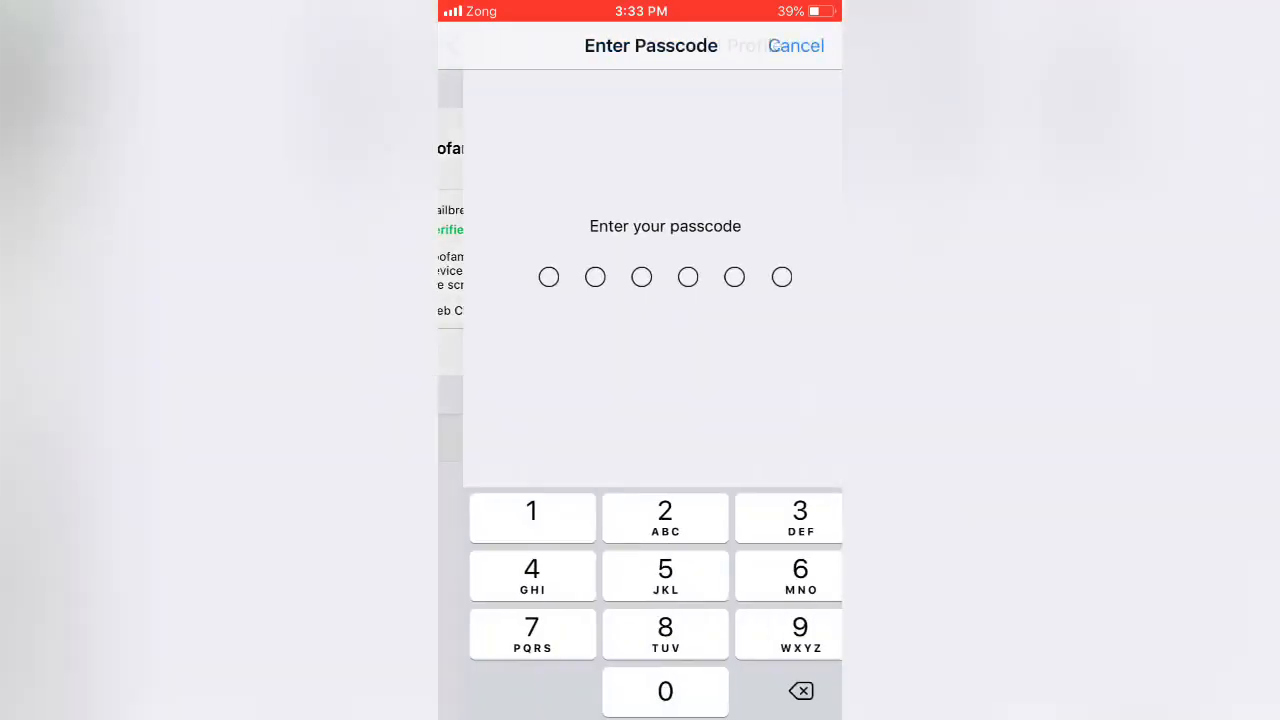
click(506, 575)
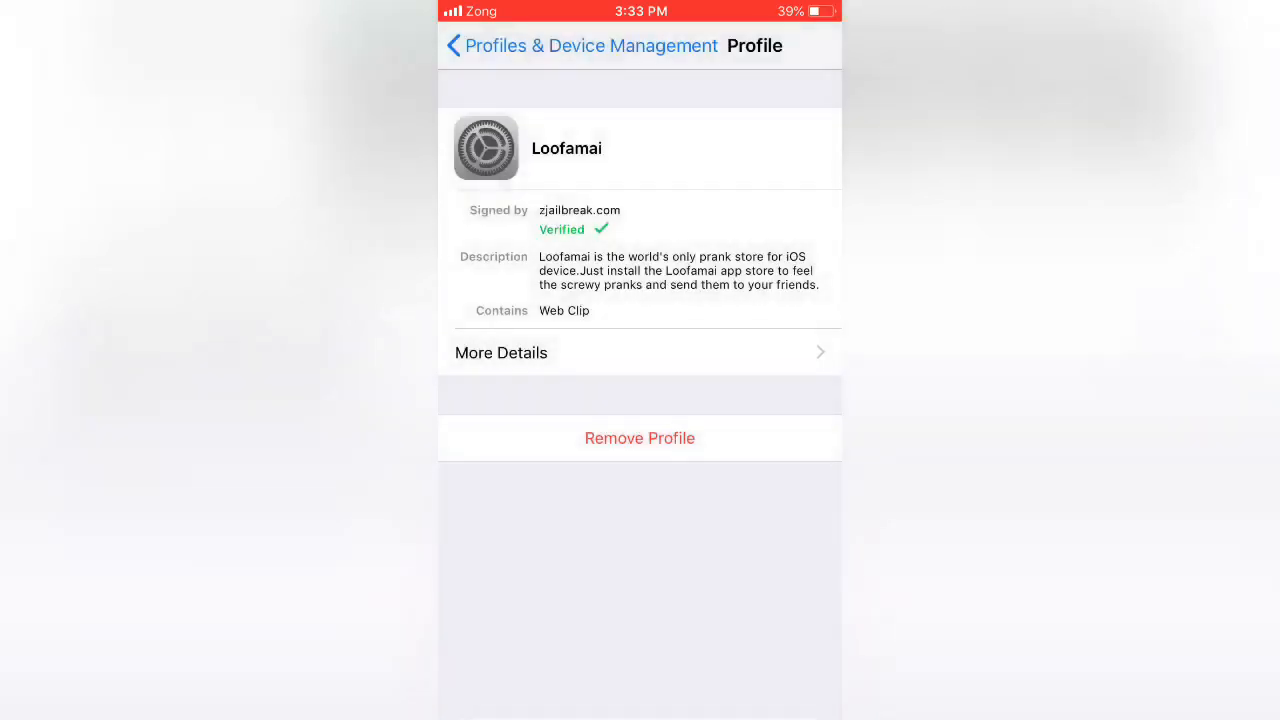
click(455, 46)
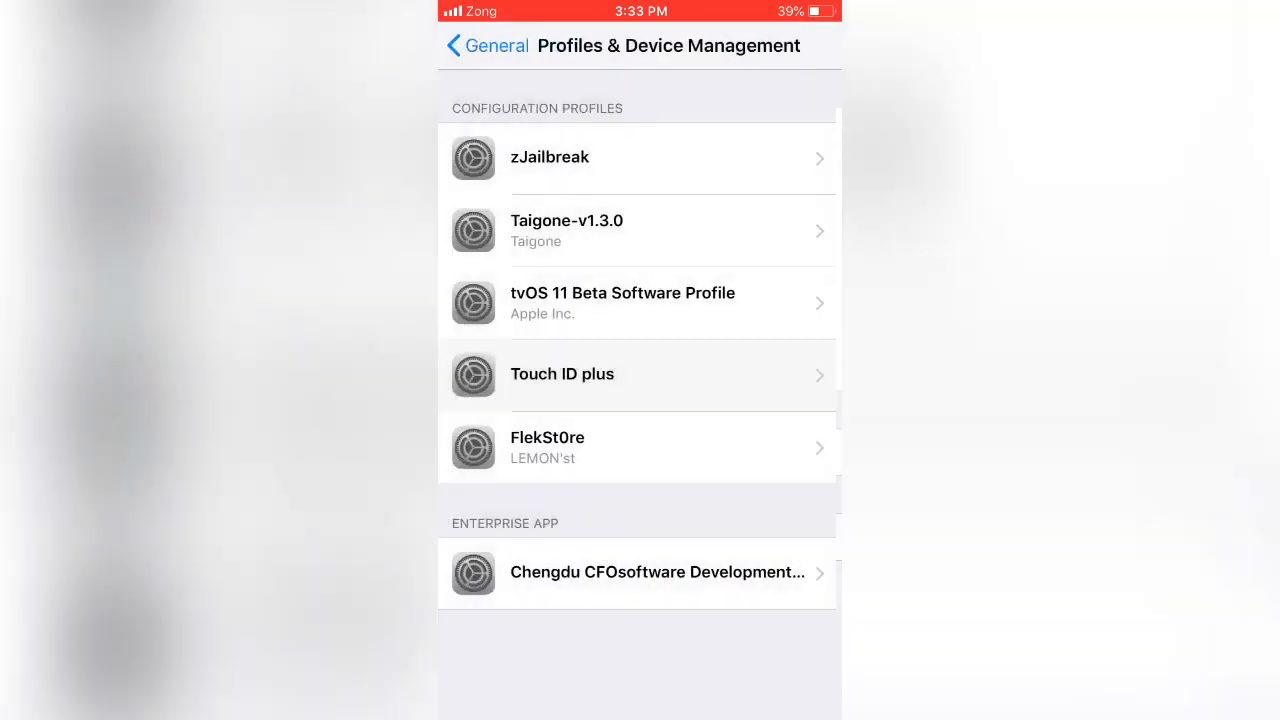
Step: Switch on the iPhone Unlock toggle in Touch ID & Passcode
click(486, 46)
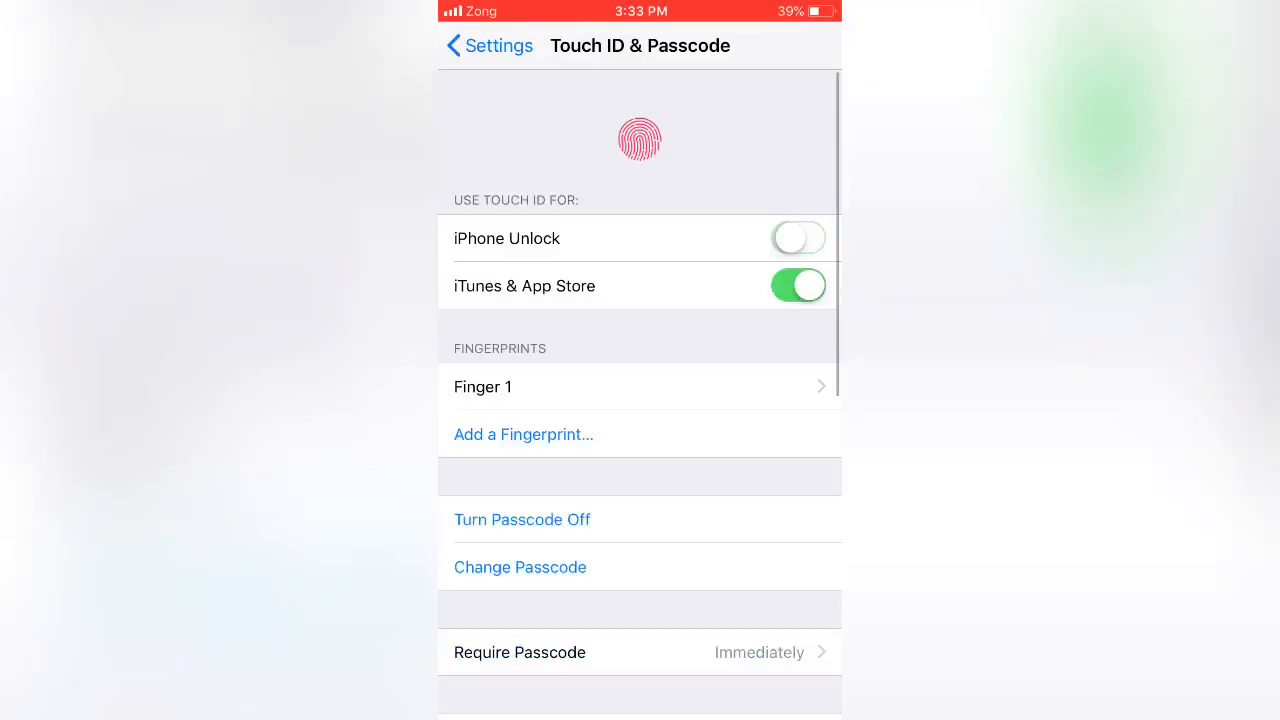
click(798, 238)
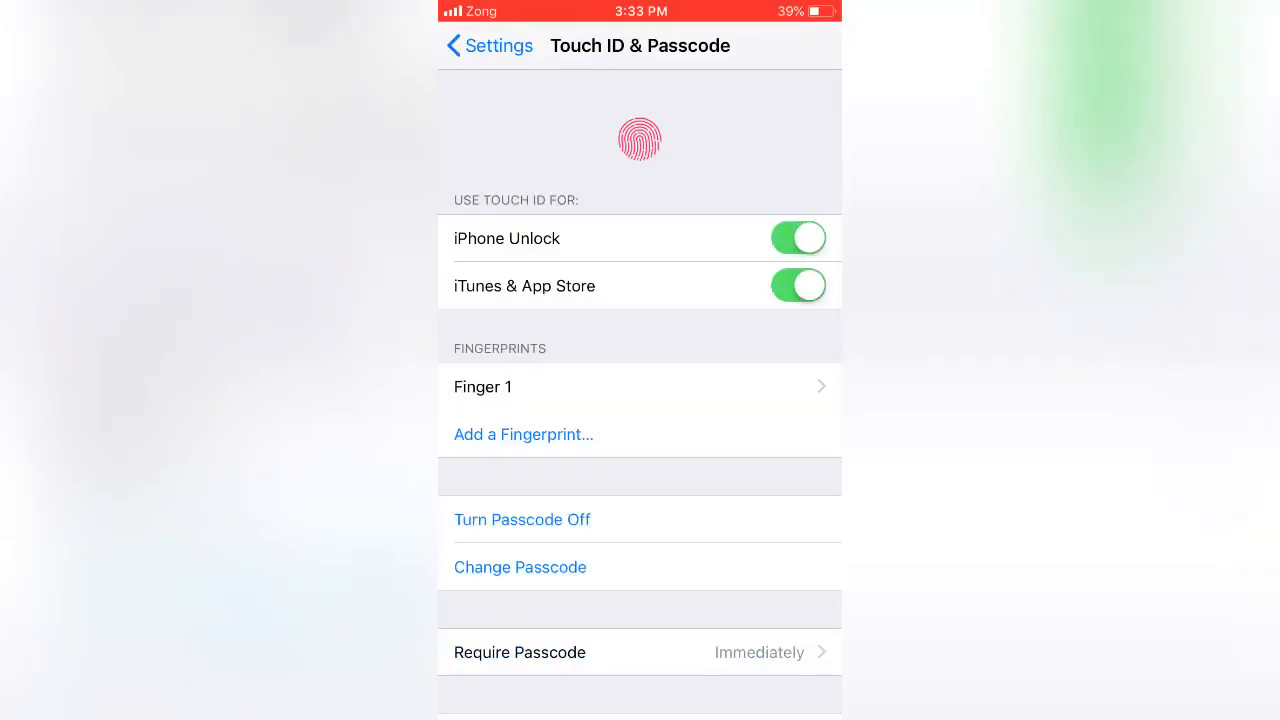